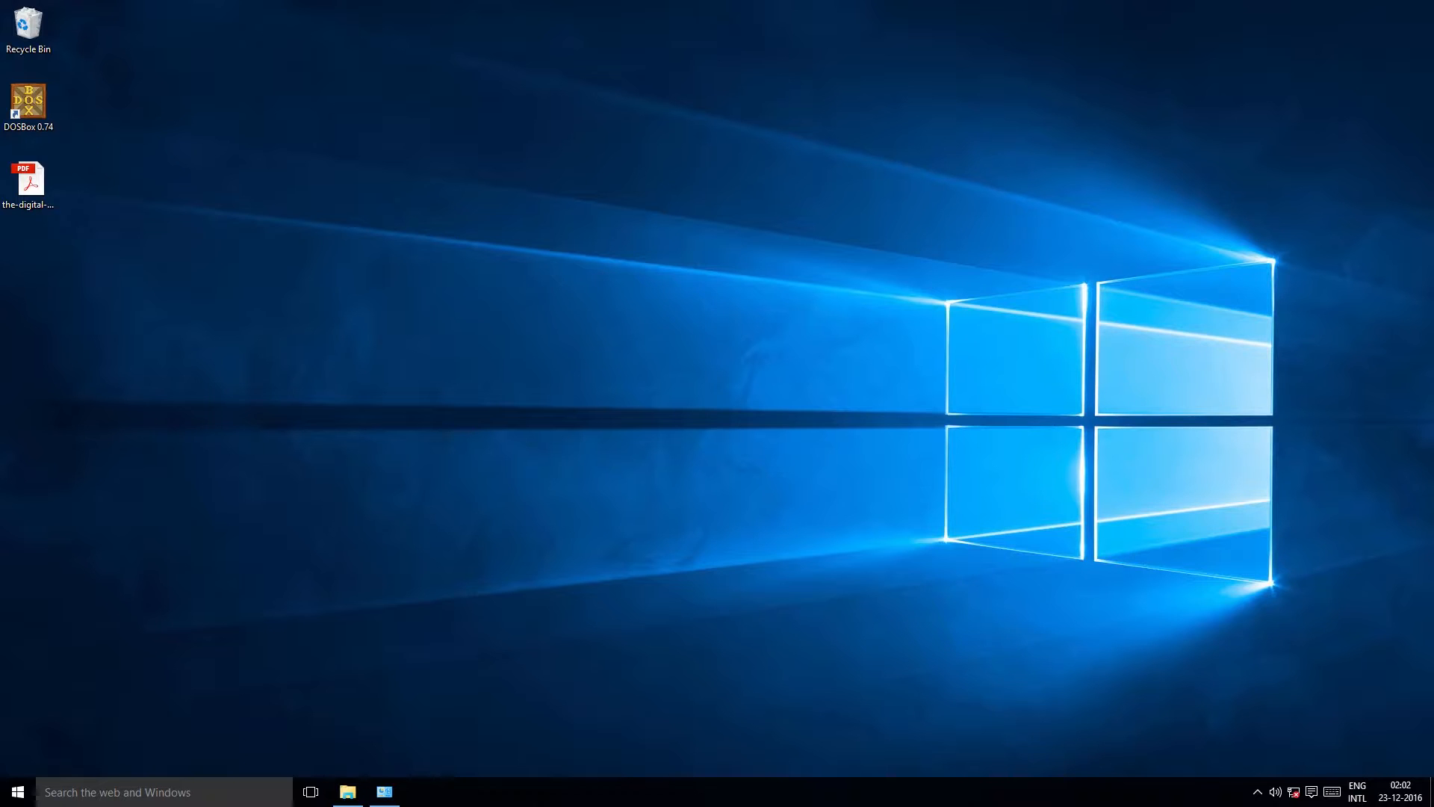
Search the Start menu for Notepad and launch it
{"action": "left_click", "coordinate": [17, 793]}
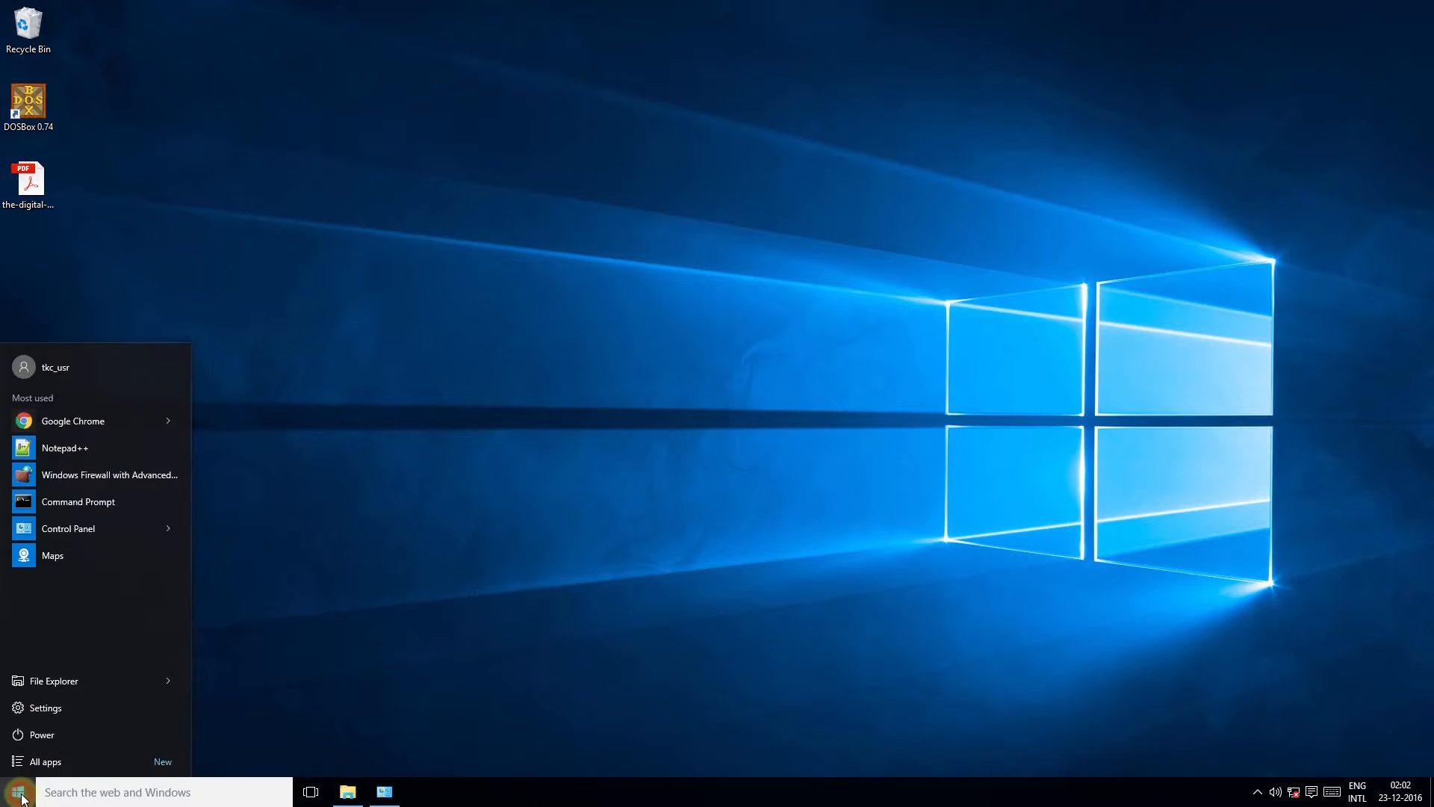
{"action": "type", "text": "noteapd"}
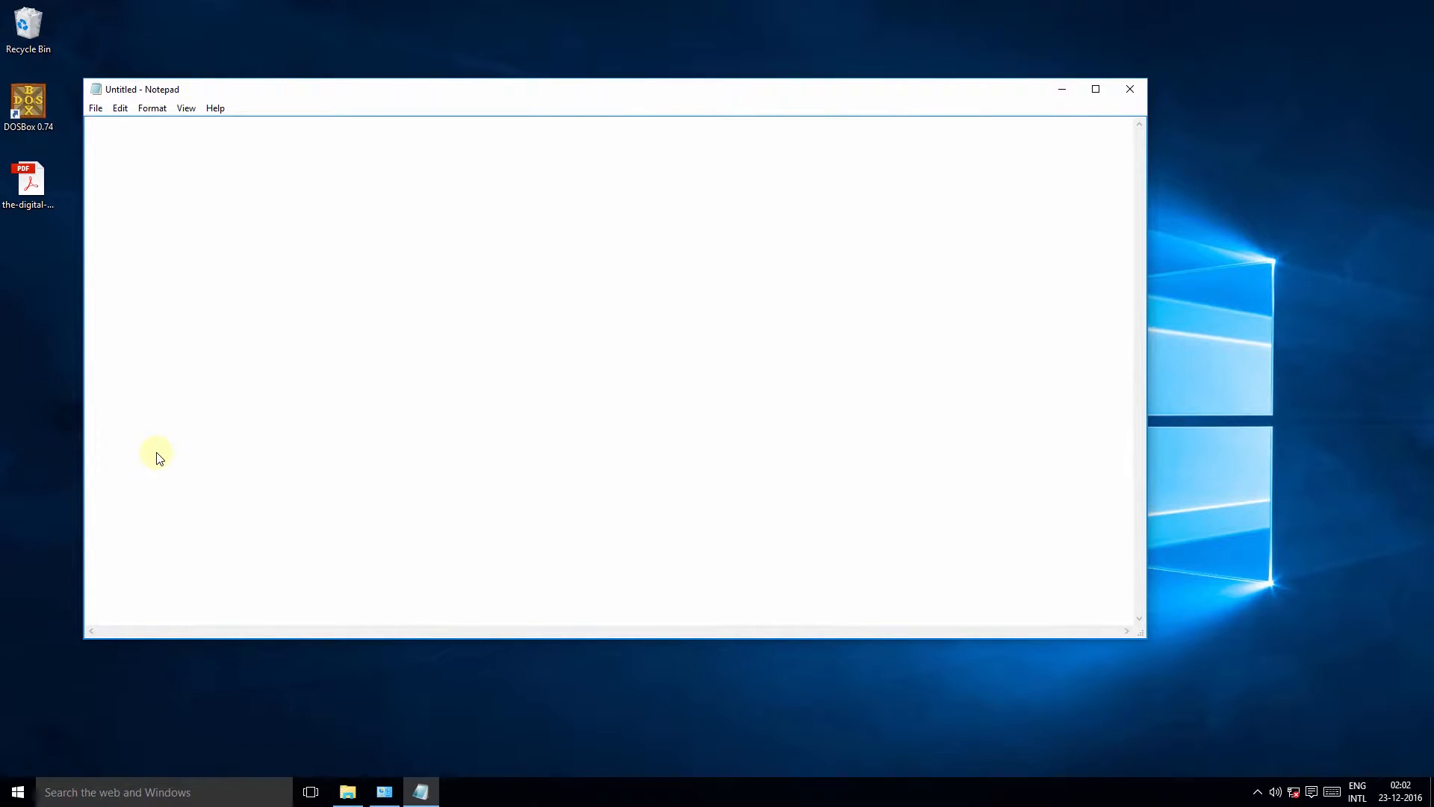
Browse to C:\Windows\System32\drivers\etc, show All Files, and select hosts
{"action": "left_click", "coordinate": [95, 108]}
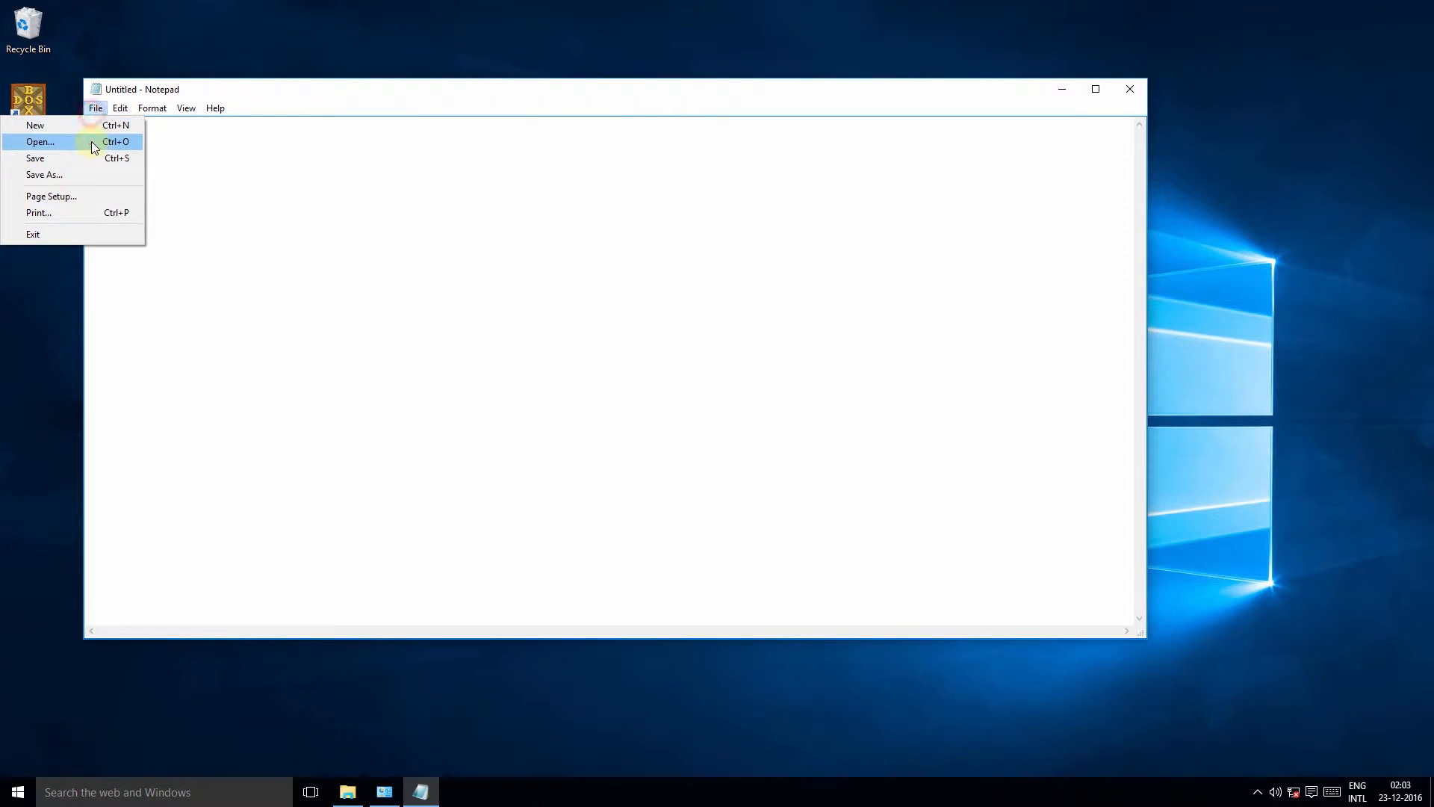
{"action": "left_click", "coordinate": [40, 142]}
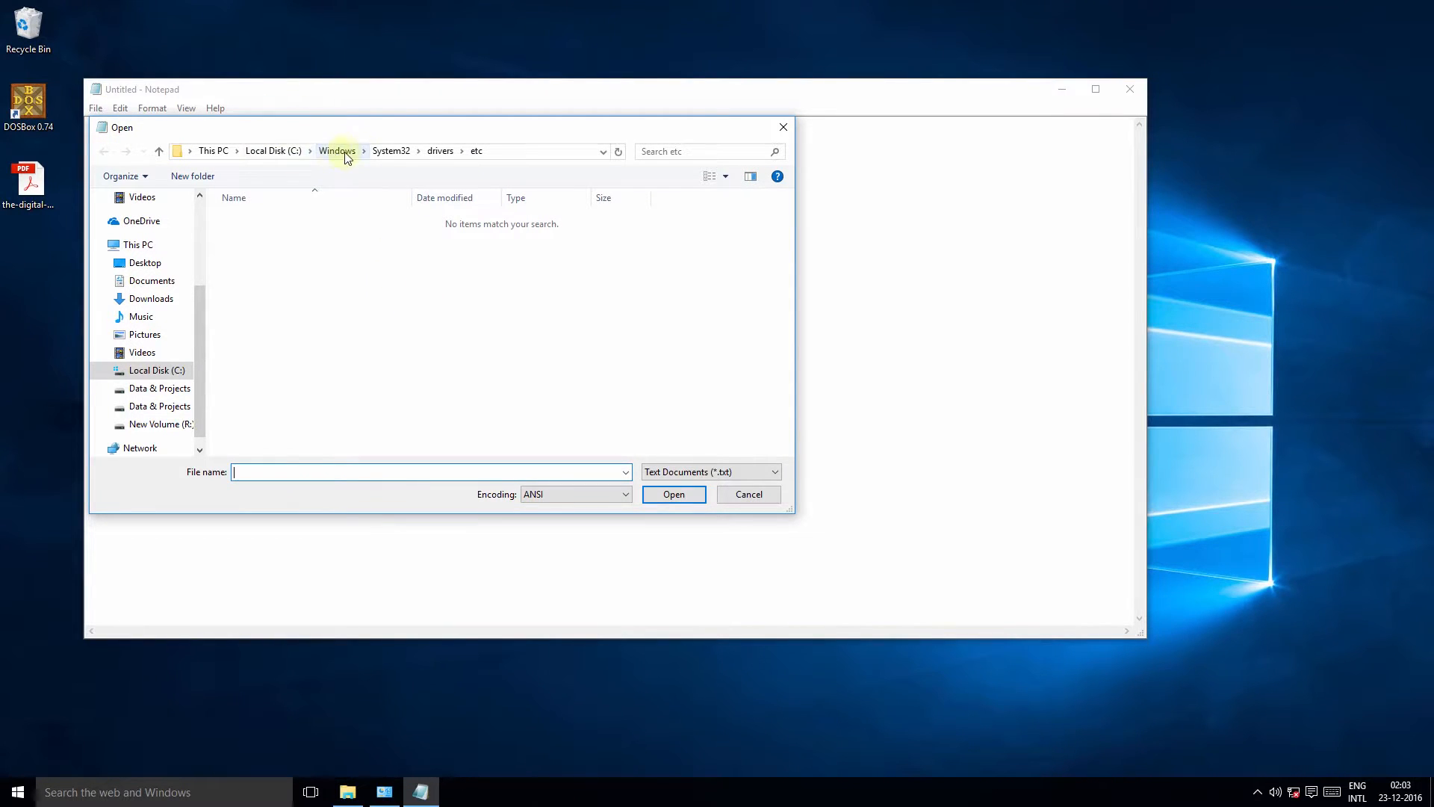
{"action": "mouse_move", "coordinate": [469, 166]}
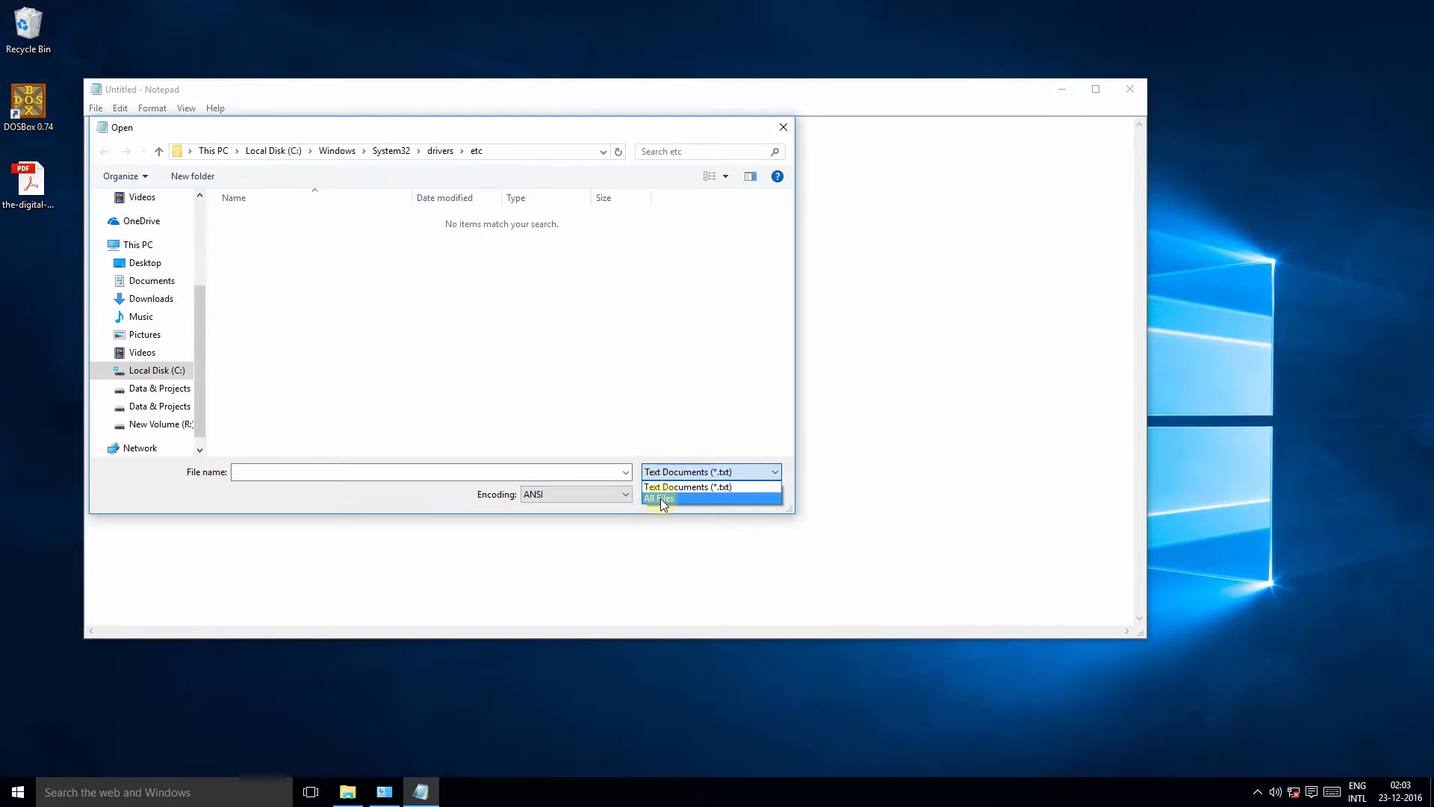
{"action": "left_click", "coordinate": [658, 499]}
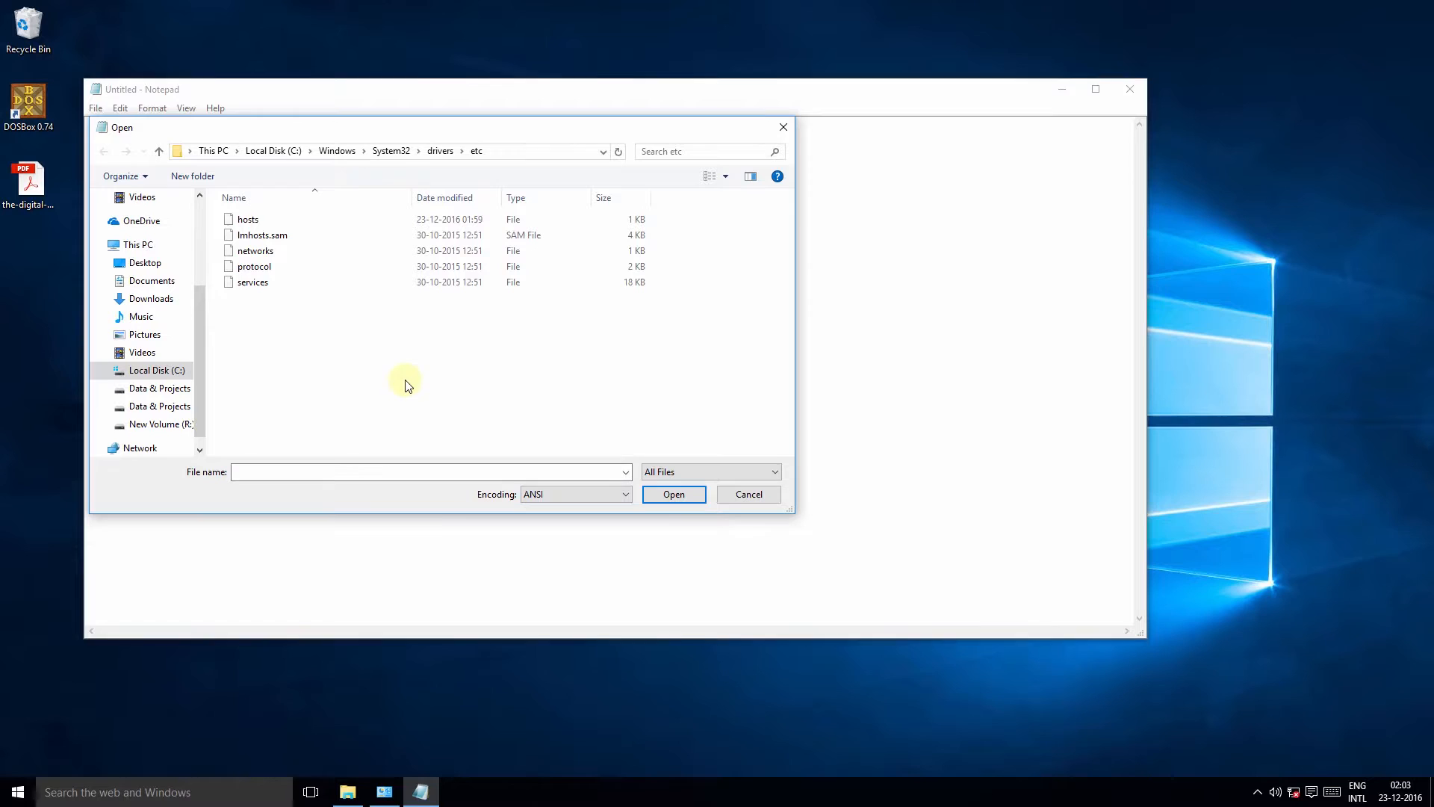
{"action": "left_click", "coordinate": [247, 219]}
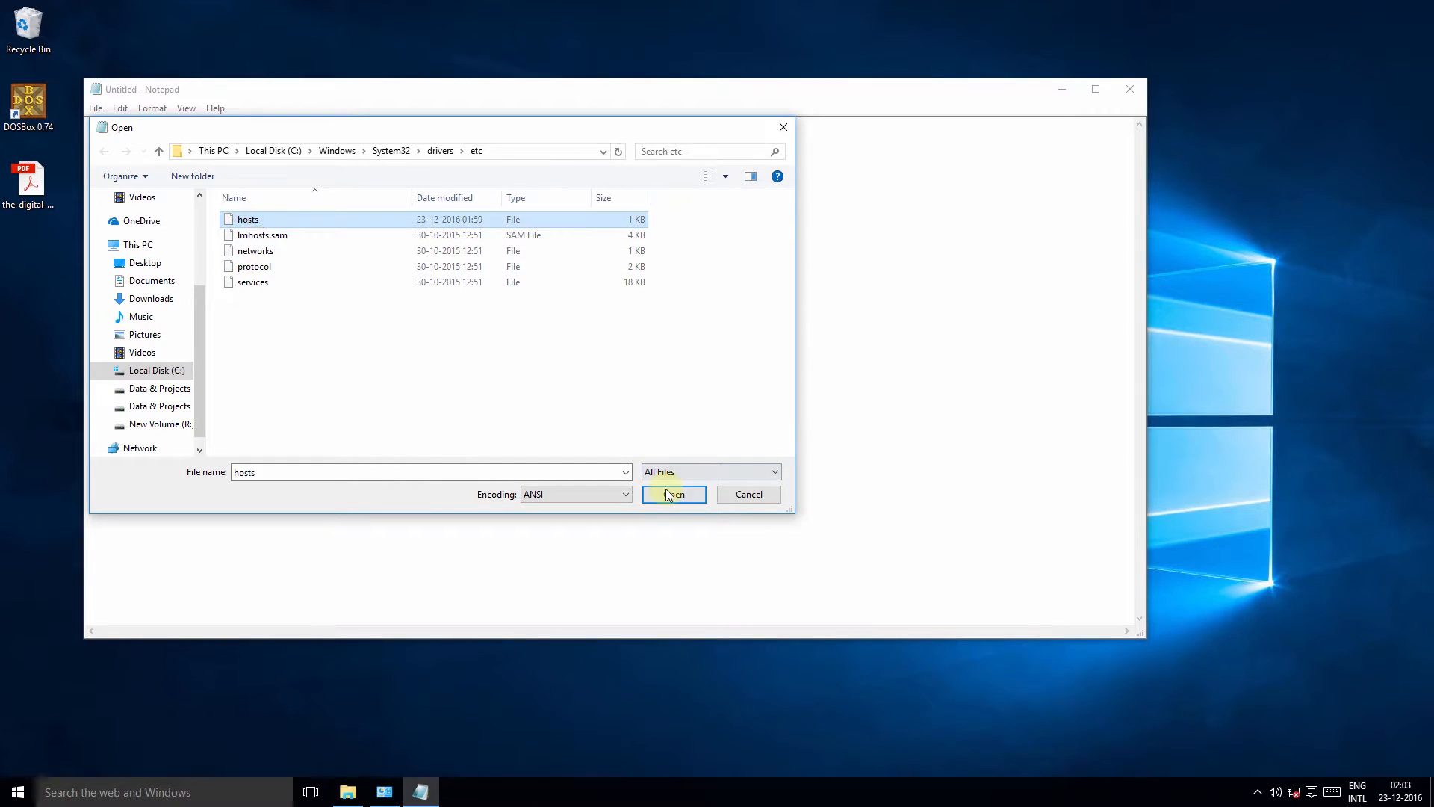
Open hosts and add a line mapping 127.0.0.1 to yahoo.com at the end
{"action": "left_click", "coordinate": [674, 495]}
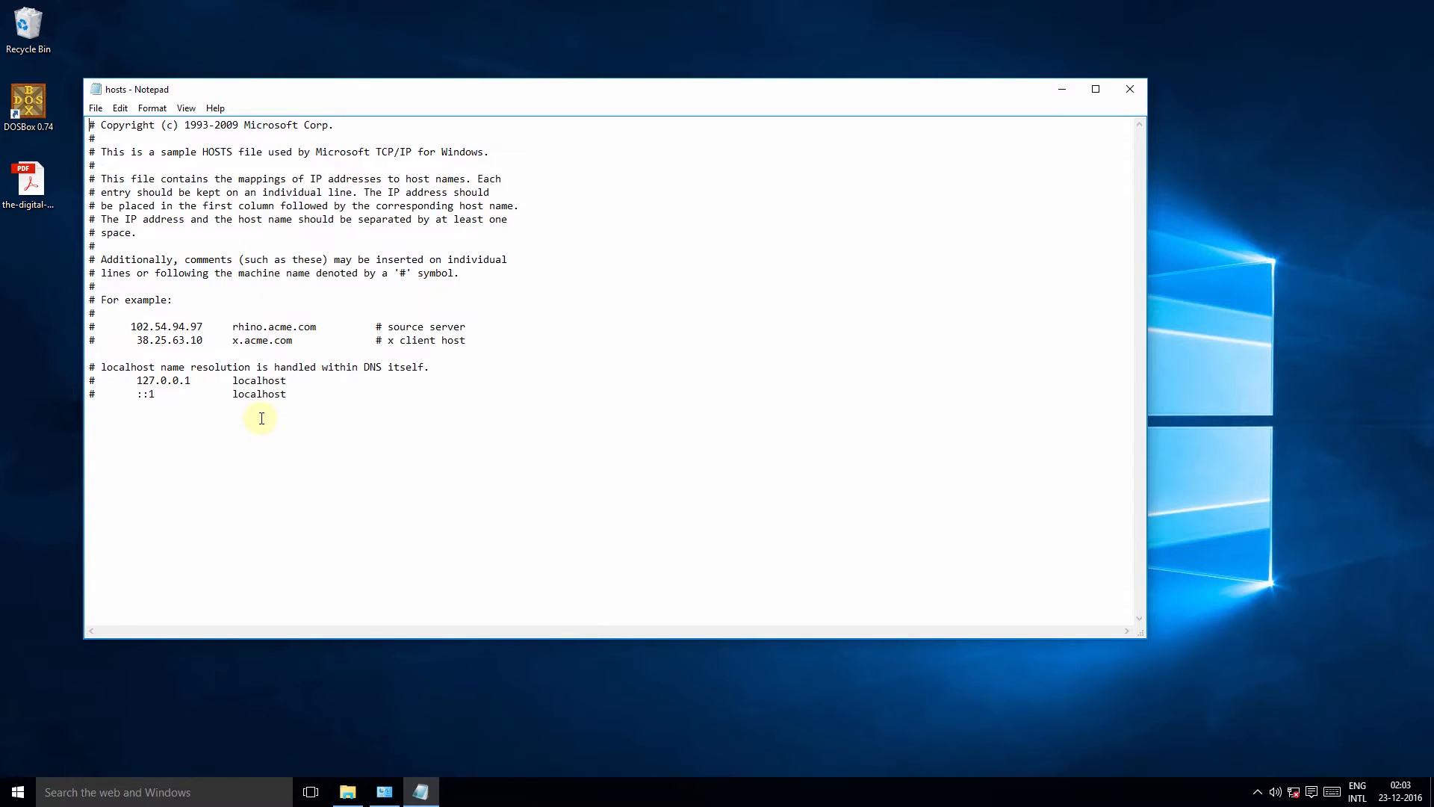
{"action": "left_click", "coordinate": [295, 394]}
{"action": "type", "text": "127.0.0.1       yahoo.com"}
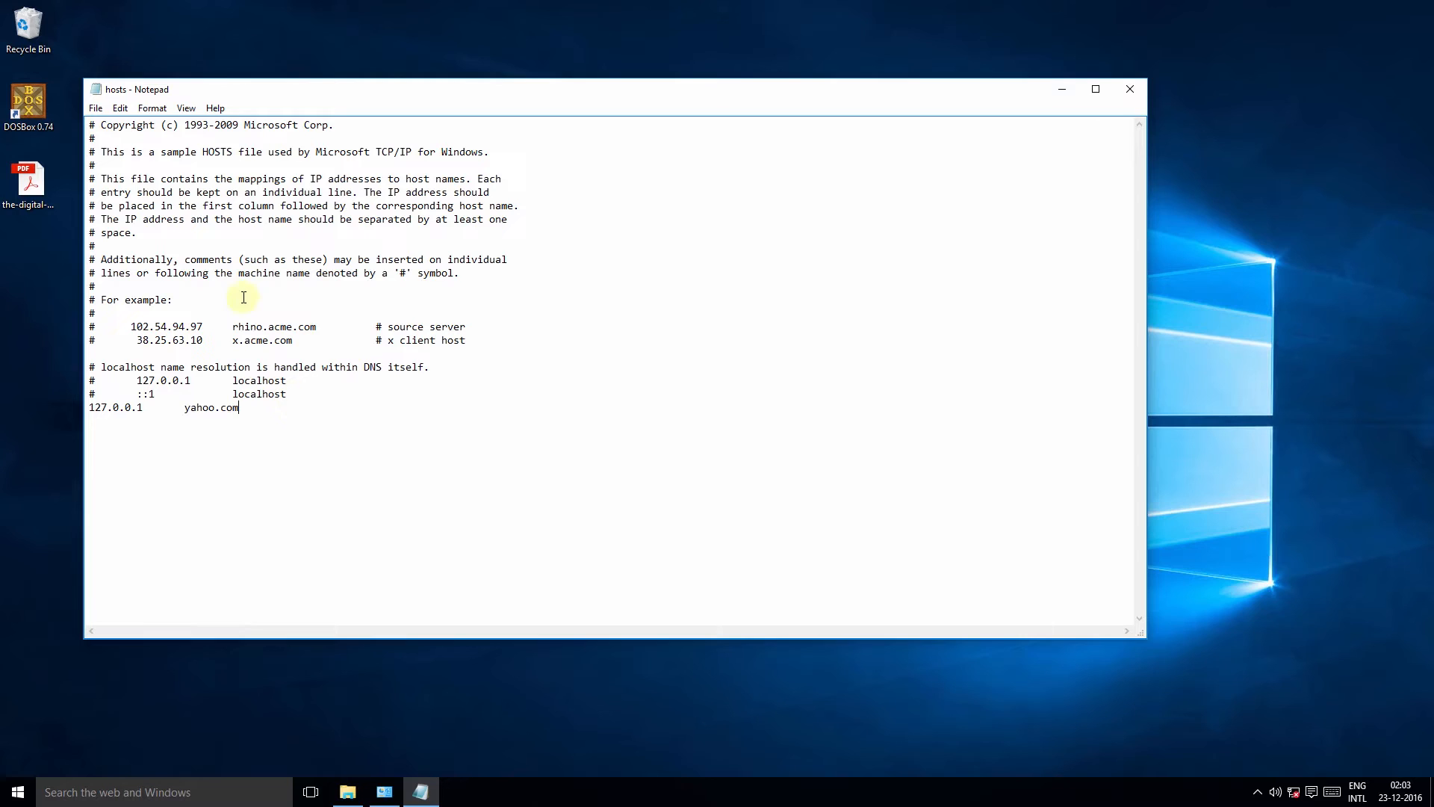
Save the edited hosts file with the new yahoo.com entry
{"action": "left_click", "coordinate": [96, 108]}
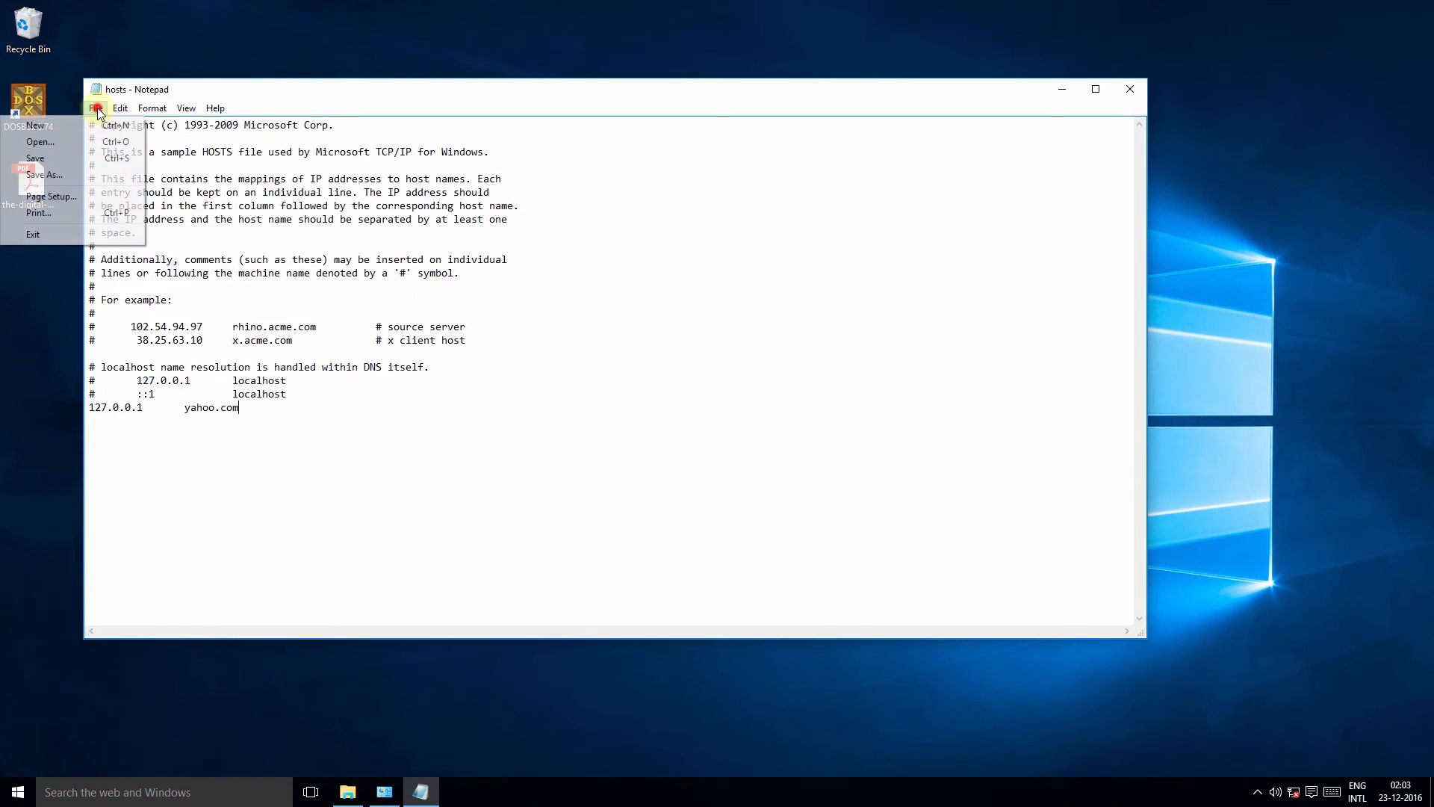
{"action": "mouse_move", "coordinate": [69, 160]}
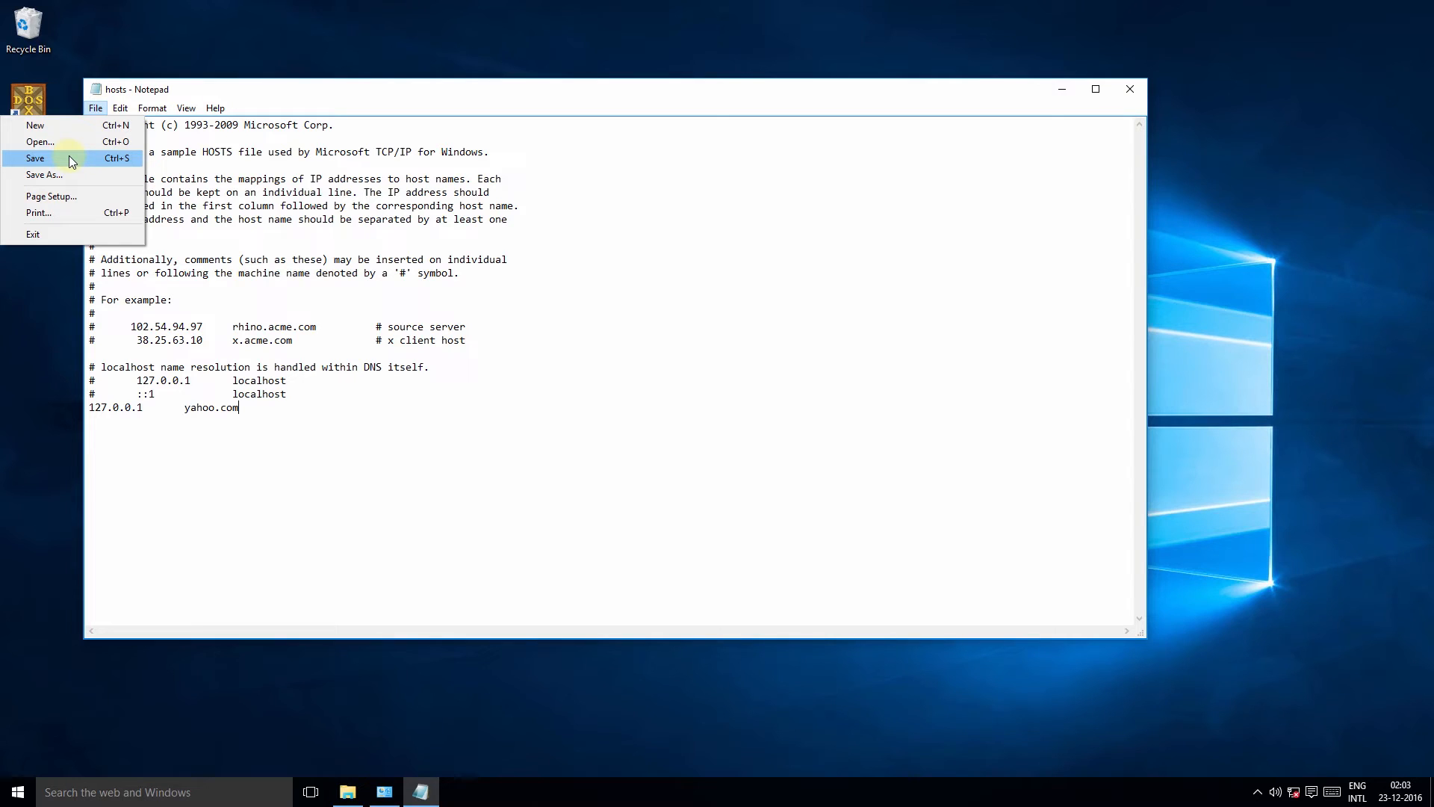
{"action": "left_click", "coordinate": [36, 157]}
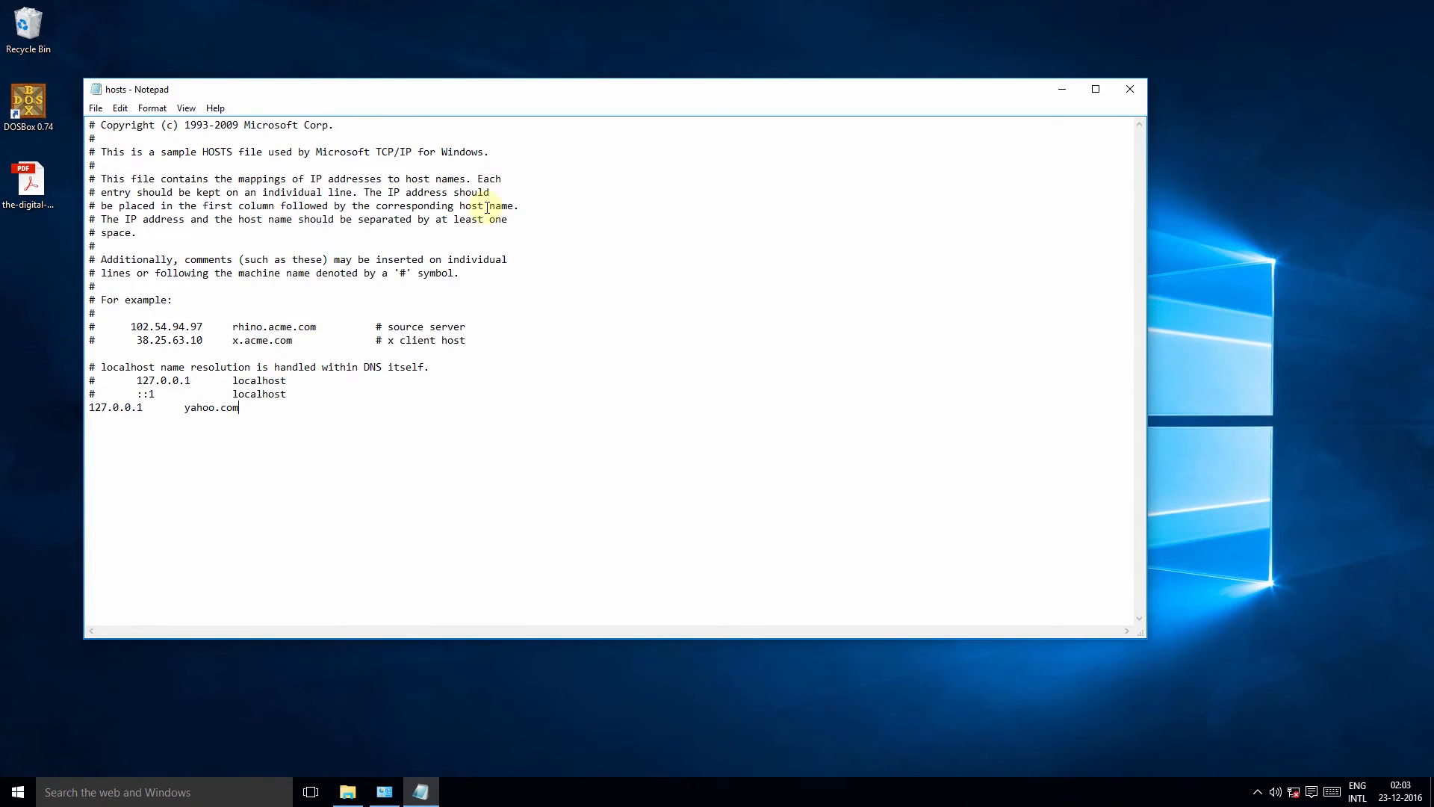